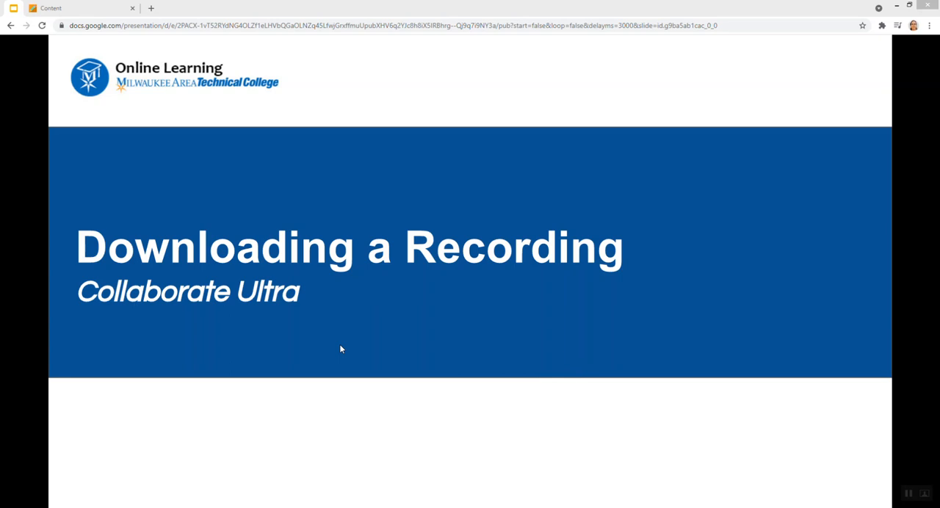
Open the course's Recordings page, which shows no recordings from the past 30 days
{"action": "left_click", "coordinate": [73, 12]}
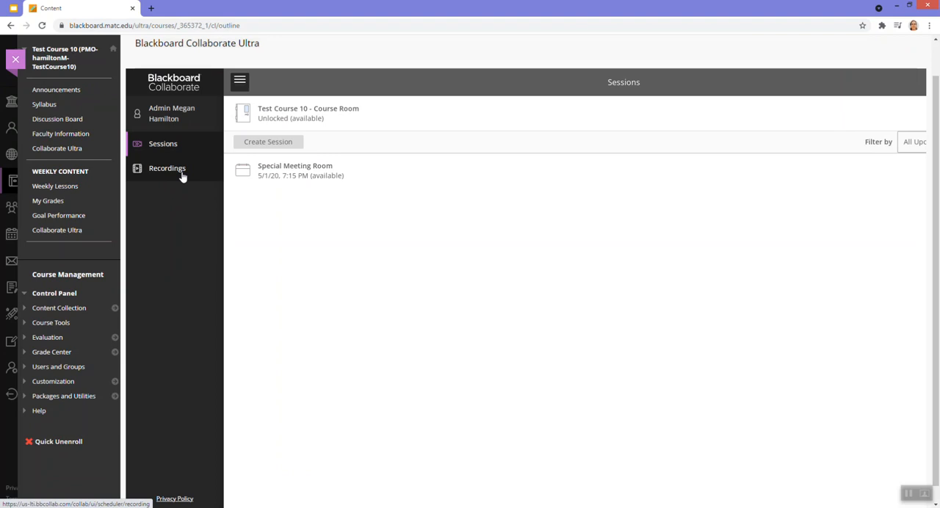
{"action": "left_click", "coordinate": [167, 168]}
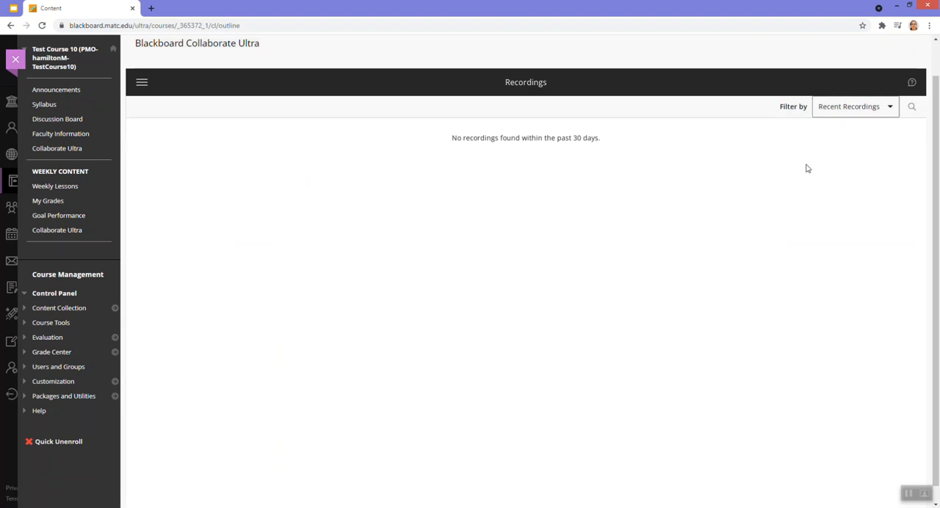
{"action": "mouse_move", "coordinate": [812, 171]}
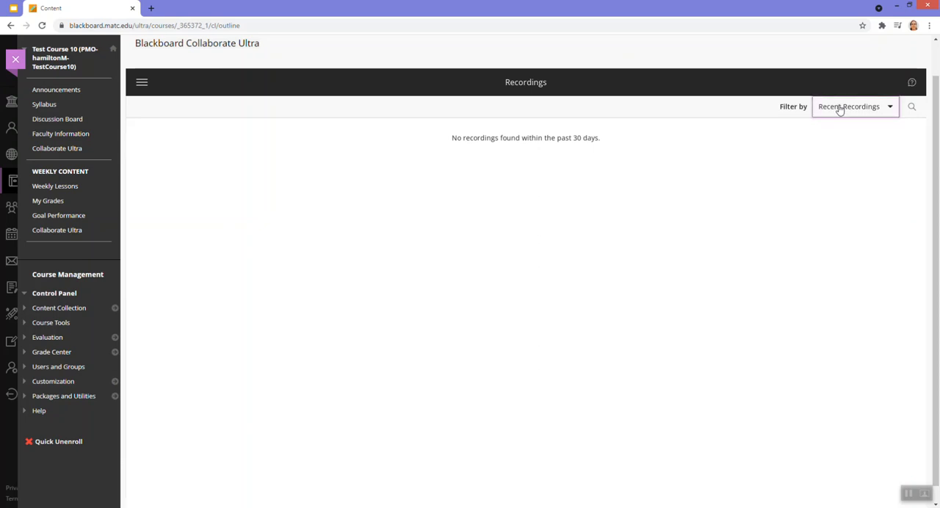
Filter recordings by a date range starting 3/1/20
{"action": "left_click", "coordinate": [853, 107]}
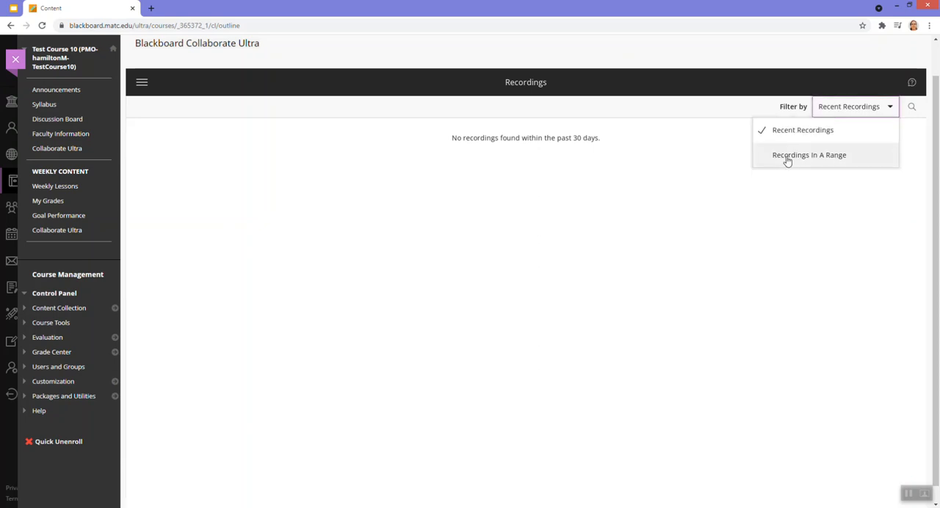
{"action": "left_click", "coordinate": [809, 154]}
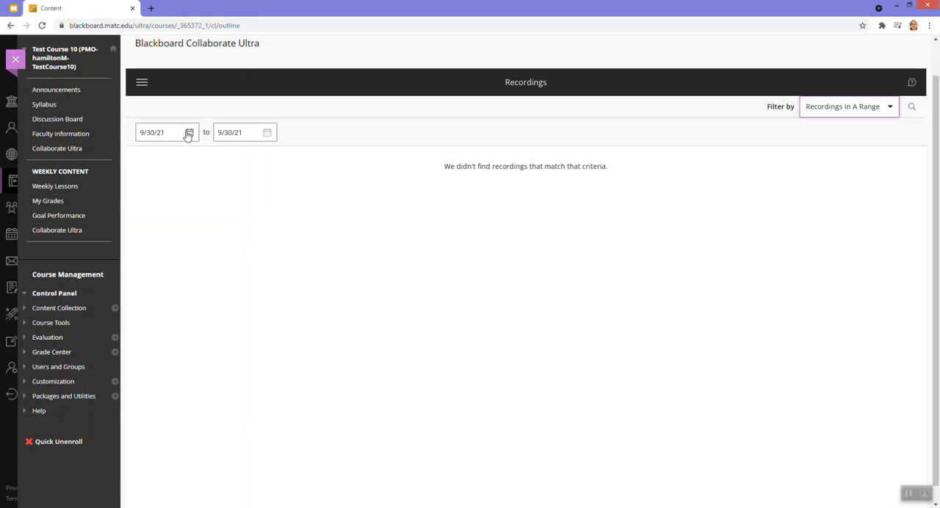
{"action": "left_click", "coordinate": [188, 132]}
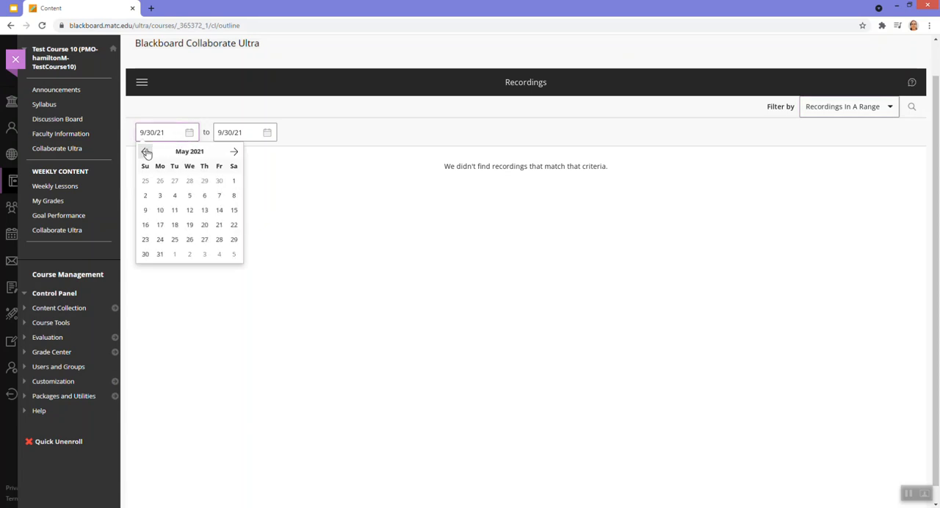
{"action": "left_click", "coordinate": [146, 151]}
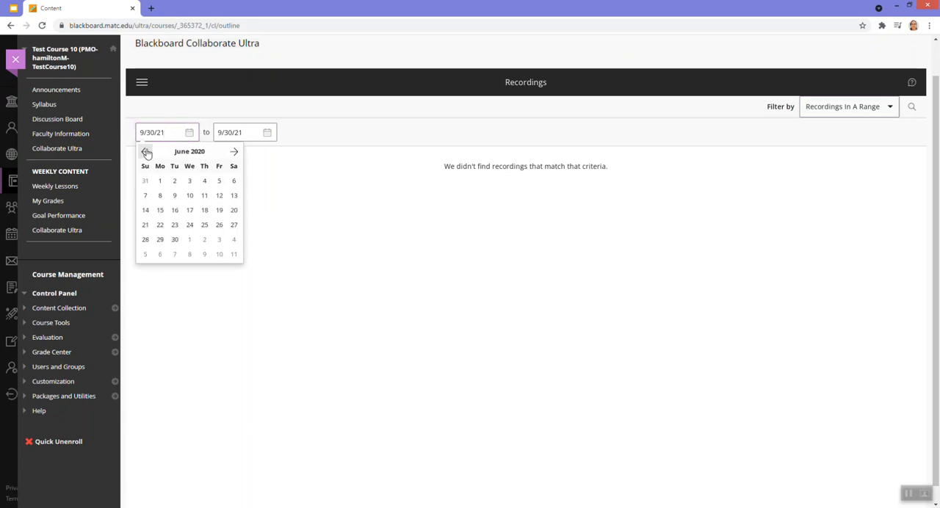
{"action": "left_click", "coordinate": [145, 151]}
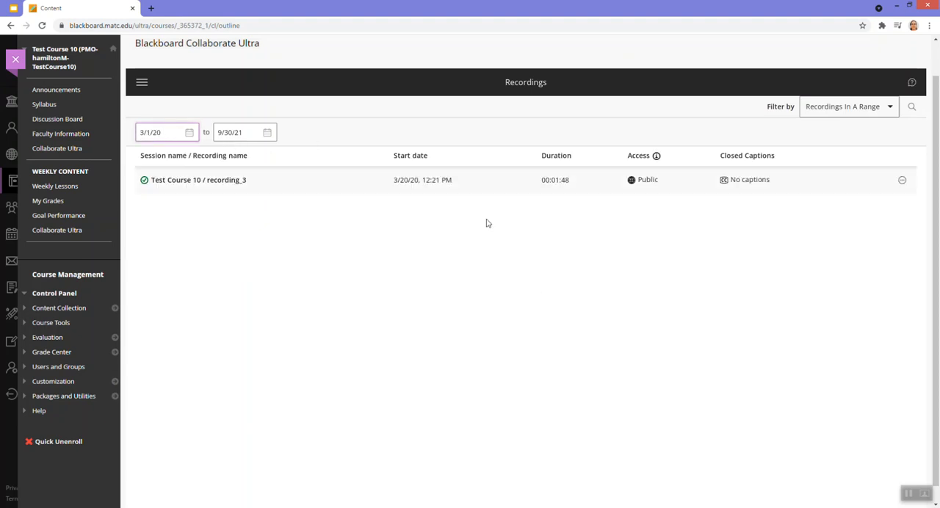
{"action": "mouse_move", "coordinate": [764, 214]}
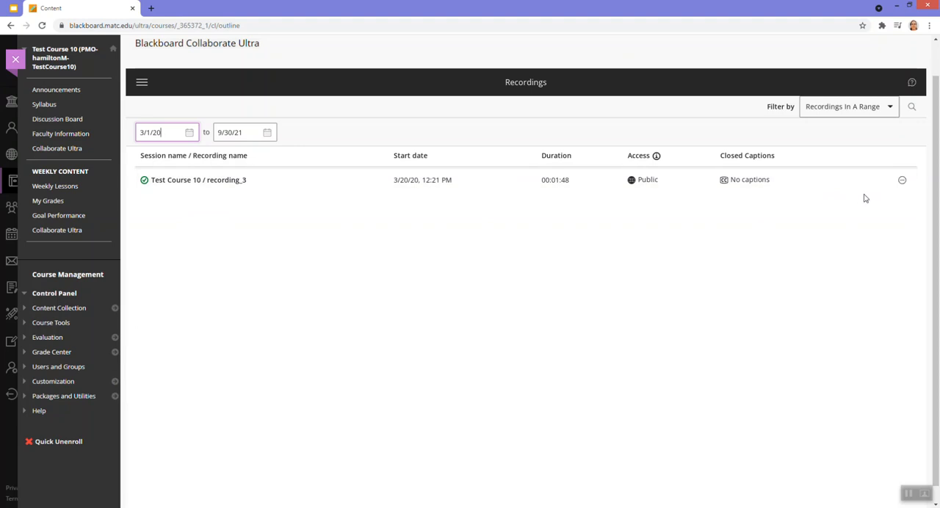
{"action": "mouse_move", "coordinate": [893, 205]}
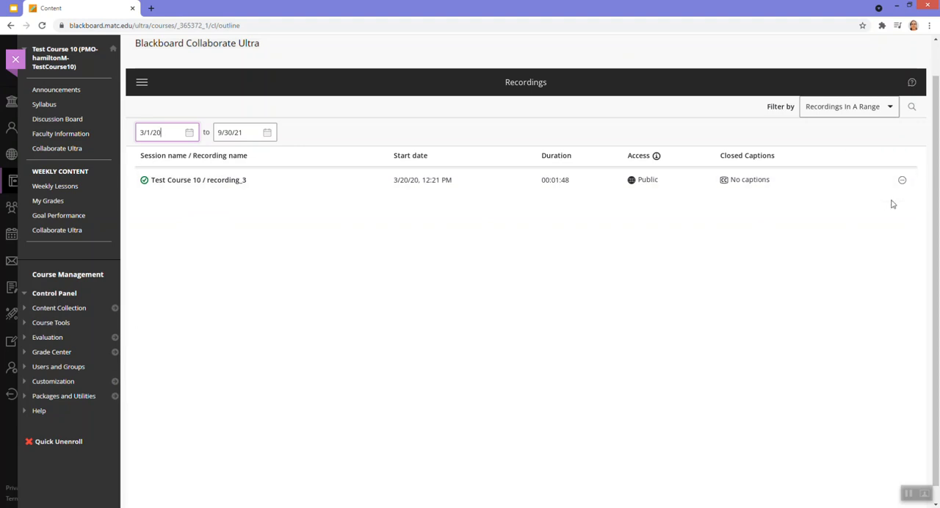
{"action": "mouse_move", "coordinate": [900, 183]}
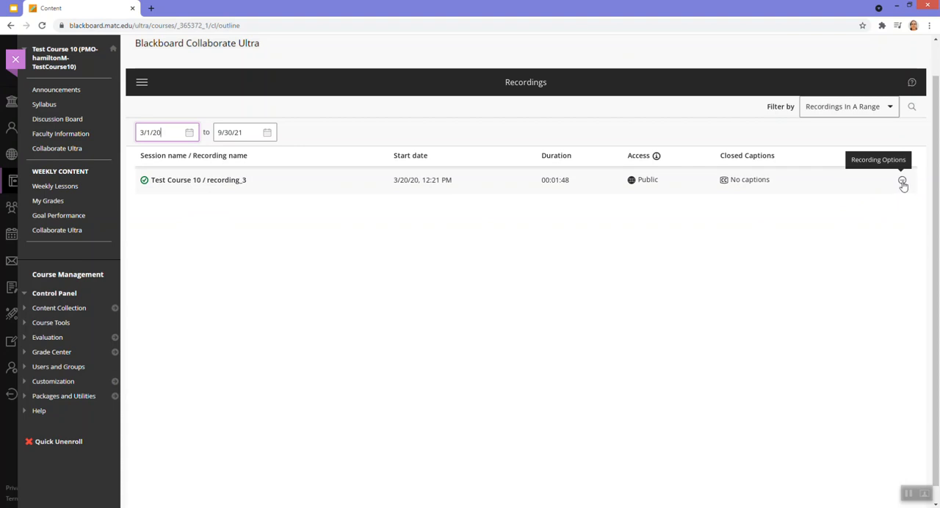
Download recording_3 from its recording options as collab-recording.mp4
{"action": "left_click", "coordinate": [900, 182]}
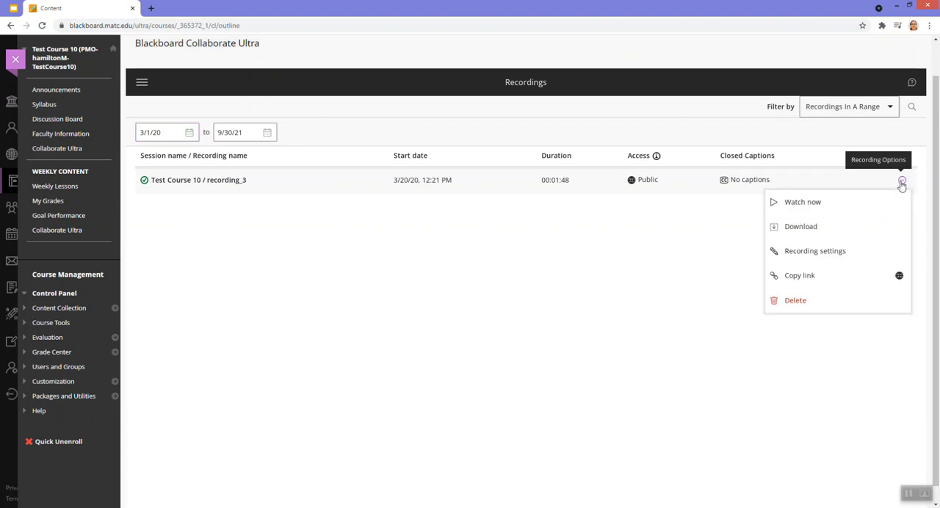
{"action": "left_click", "coordinate": [701, 253]}
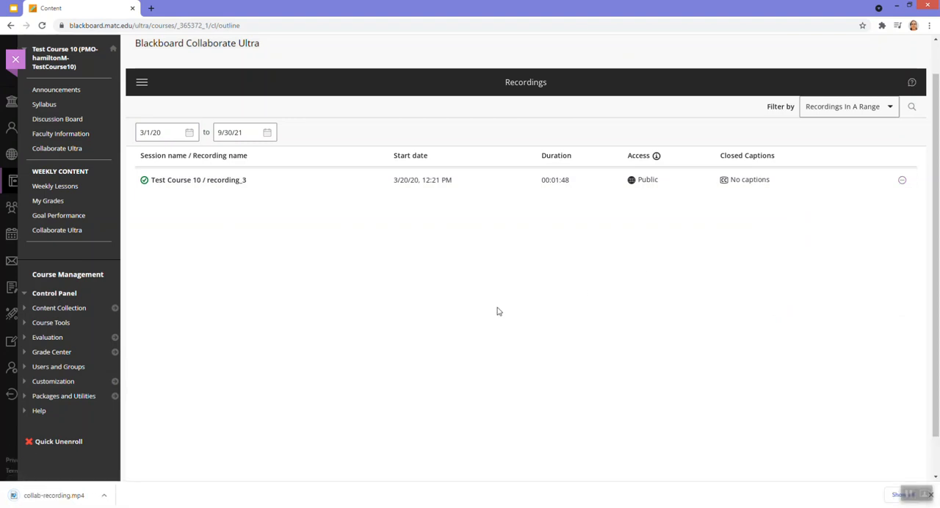
{"action": "mouse_move", "coordinate": [514, 291]}
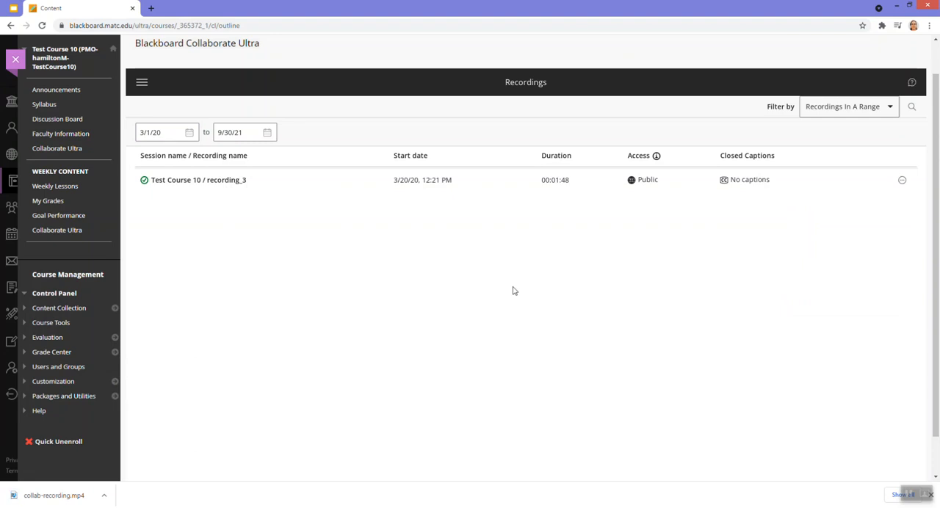
{"action": "mouse_move", "coordinate": [204, 401]}
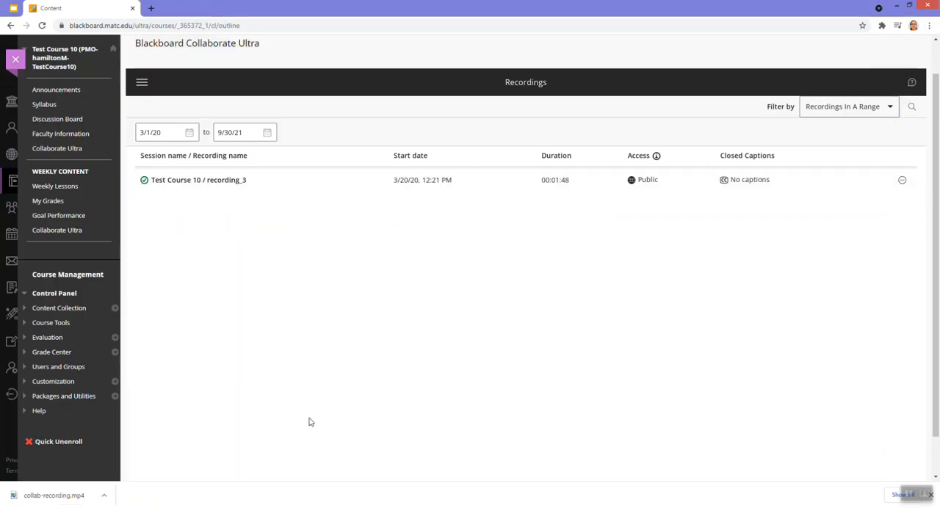
{"action": "mouse_move", "coordinate": [317, 385]}
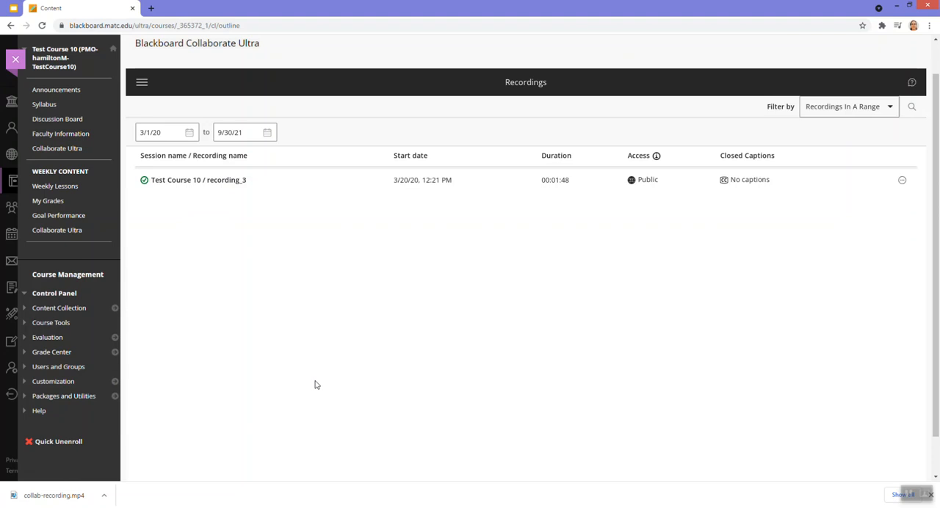